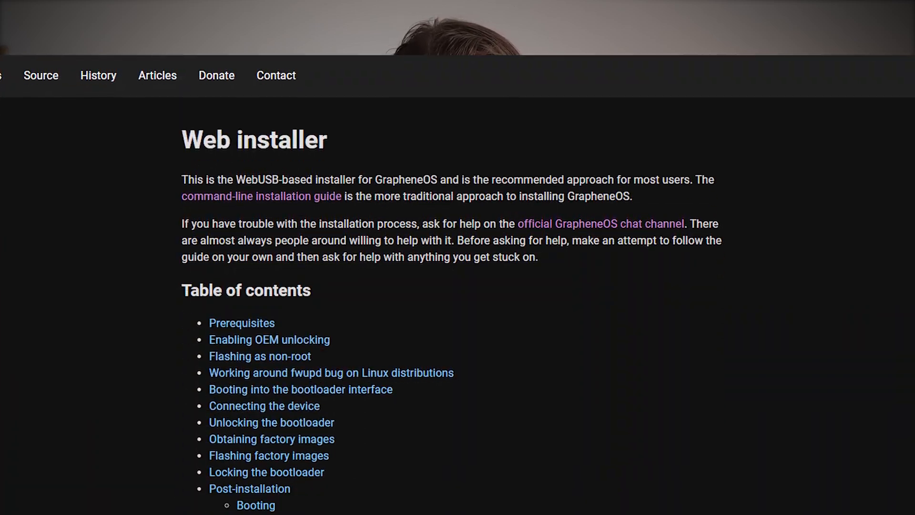
Scroll the installer guide's build targets to find raven, the Pixel 6 Pro codename
scroll(down, 3)
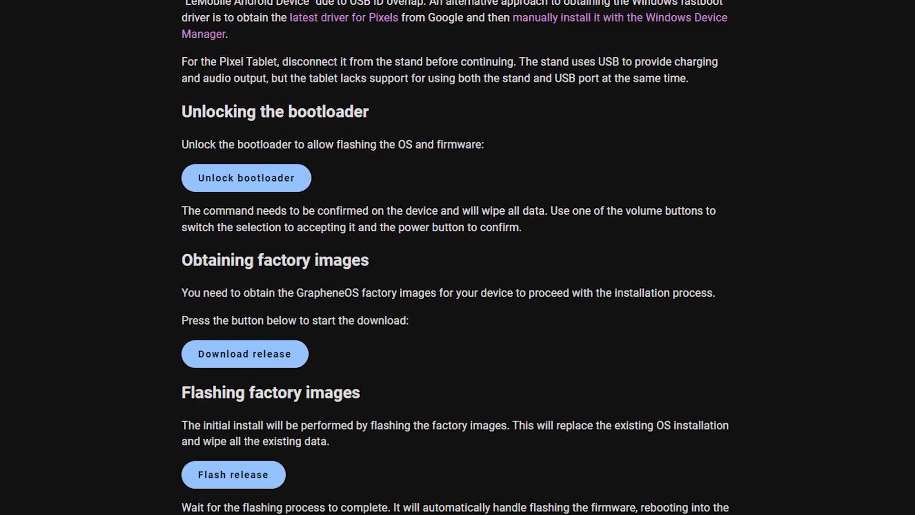
scroll(down, 3)
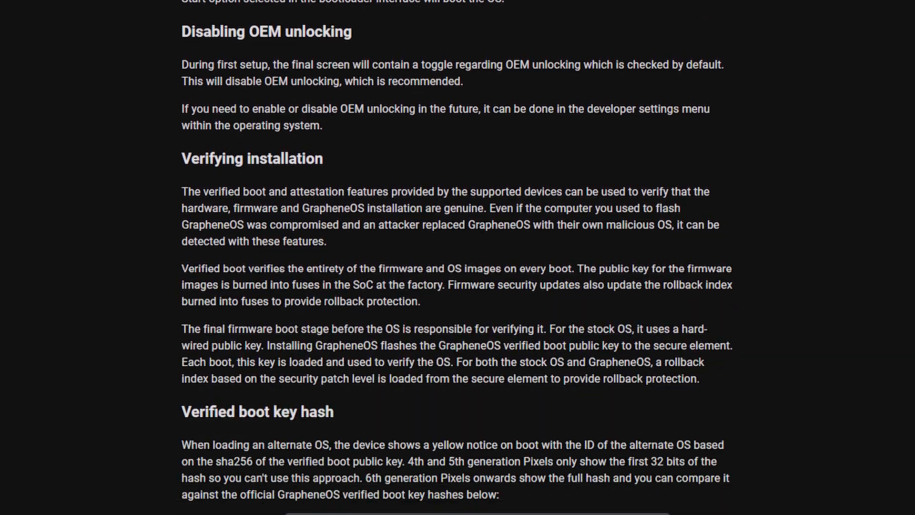
scroll(down, 3)
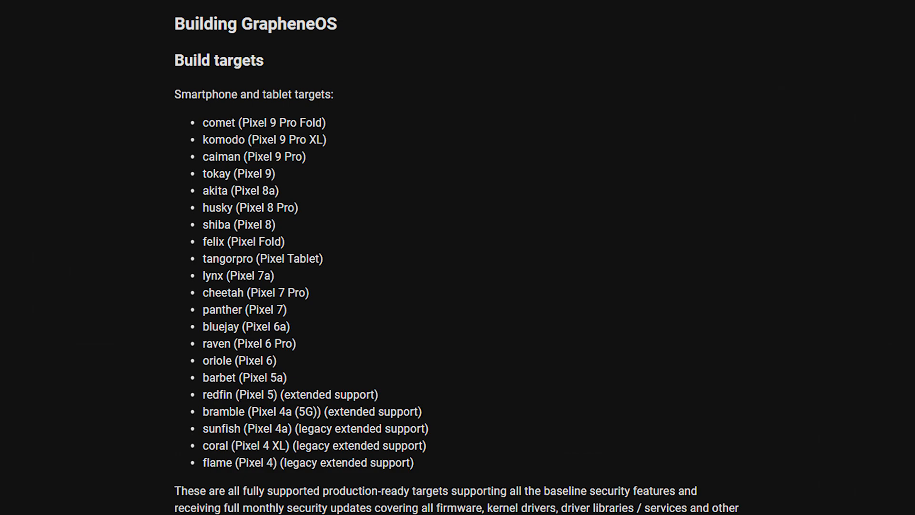
scroll(up, 3)
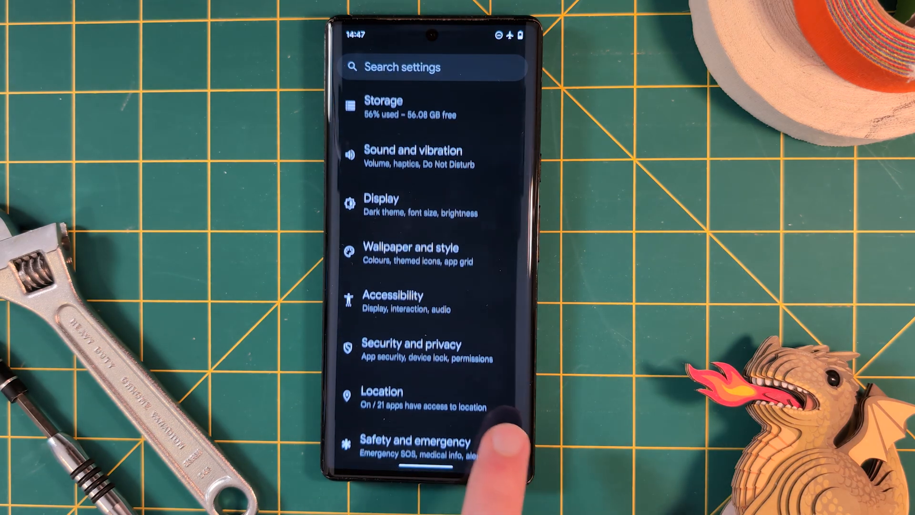
Turn on developer mode from About phone's build number
scroll(down, 3)
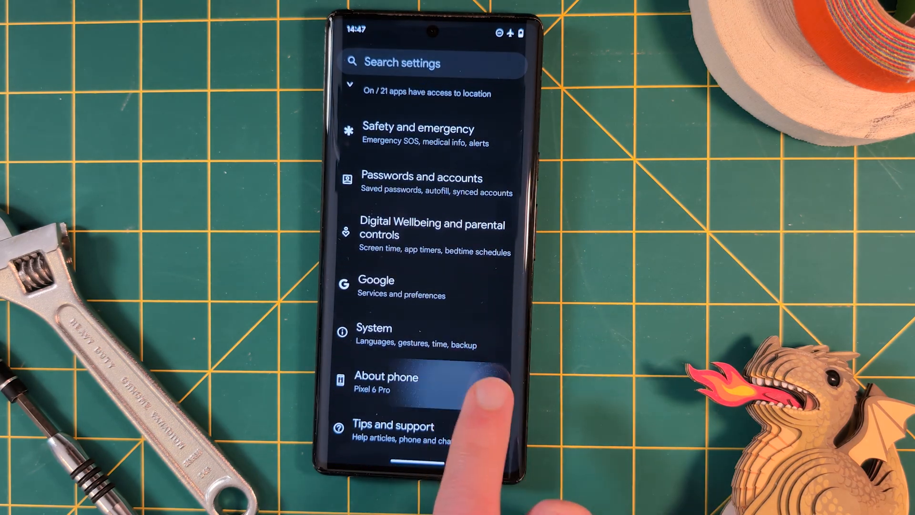
click(387, 382)
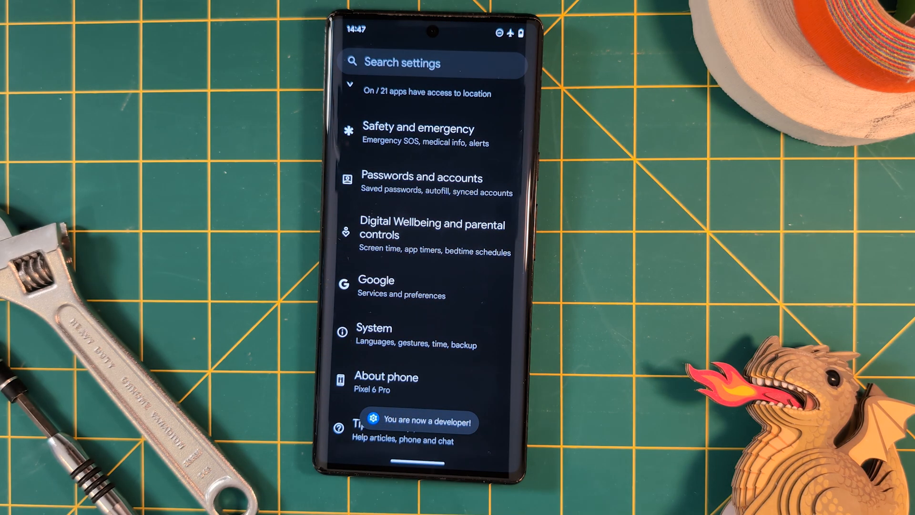
click(375, 328)
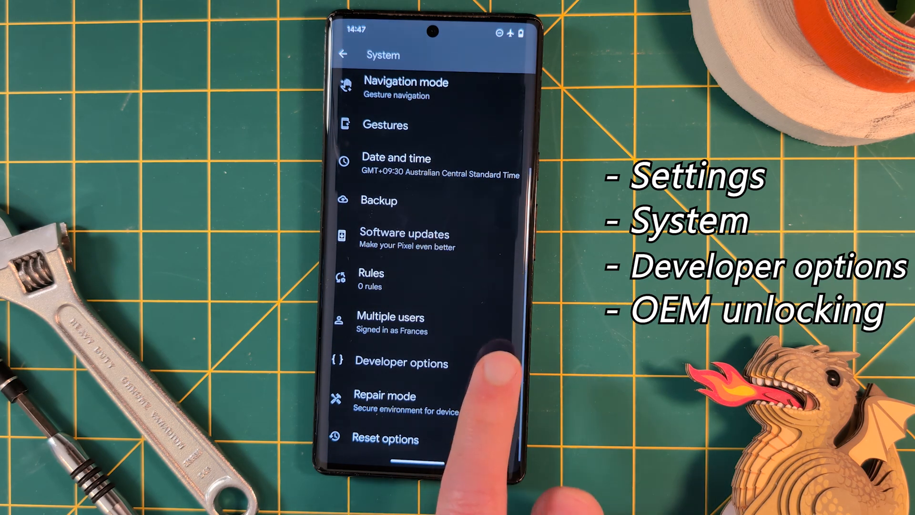
Enable OEM unlocking in Developer options and confirm the prompt
click(399, 362)
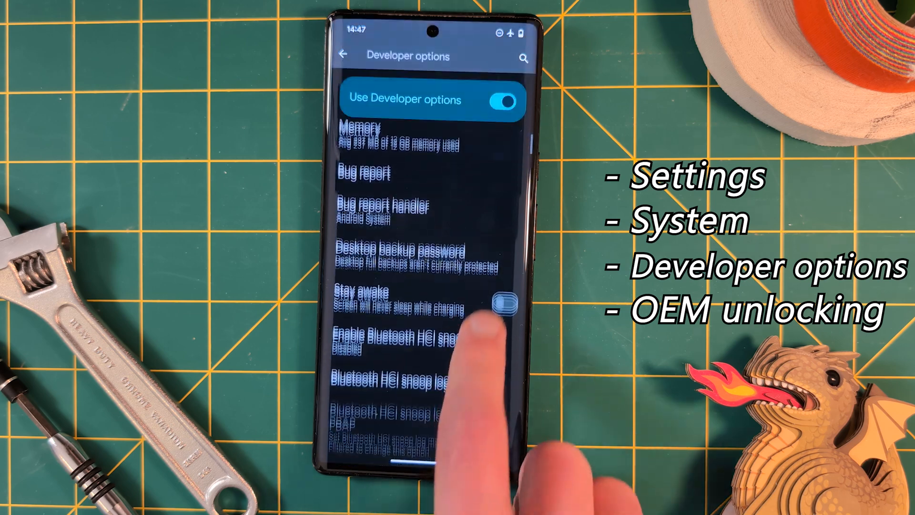
scroll(down, 3)
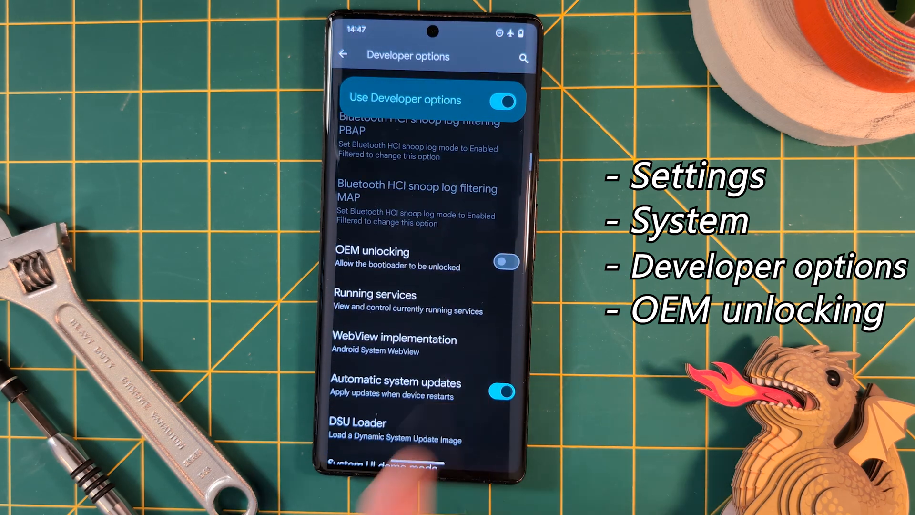
click(507, 262)
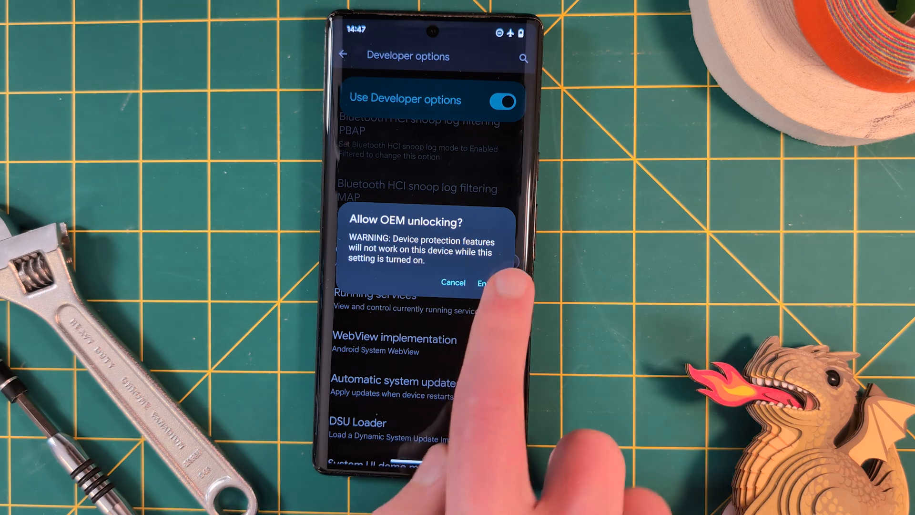
click(482, 283)
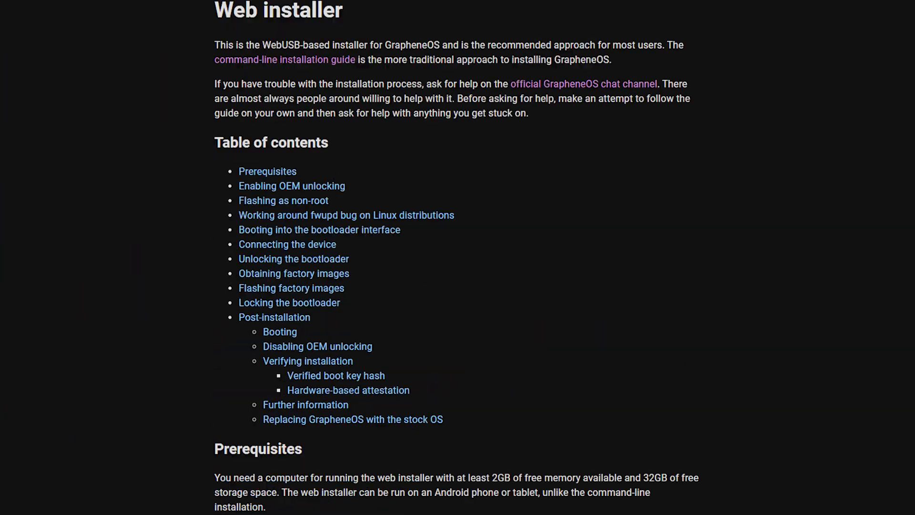
scroll(down, 3)
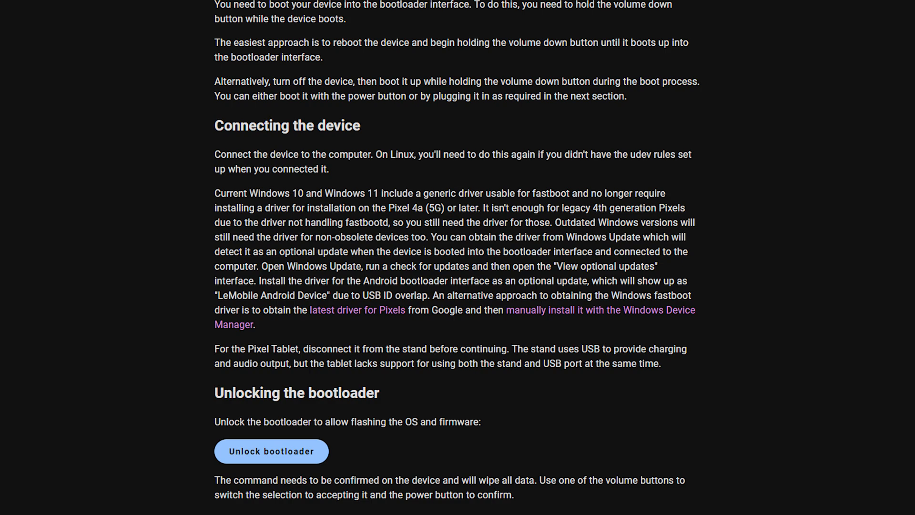
scroll(down, 3)
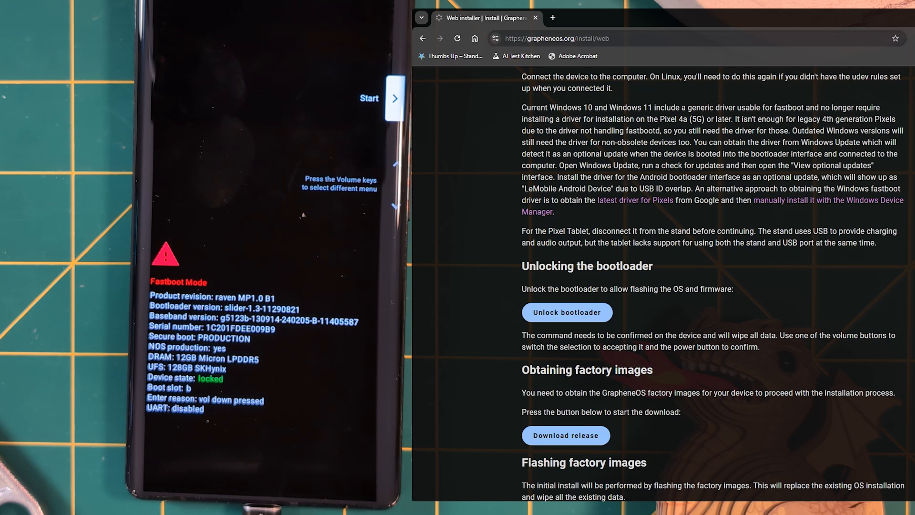
Unlock the connected Pixel's bootloader from the web installer, then scroll to the flashing section
click(566, 312)
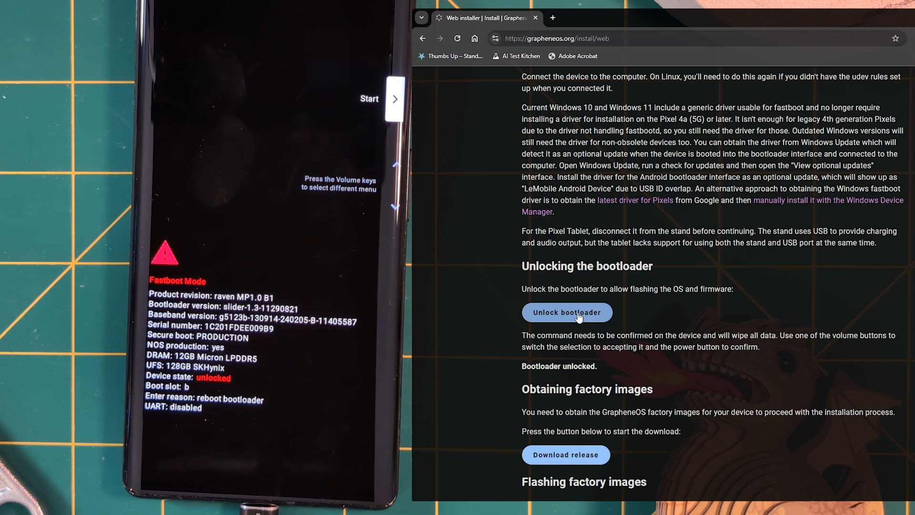
scroll(down, 3)
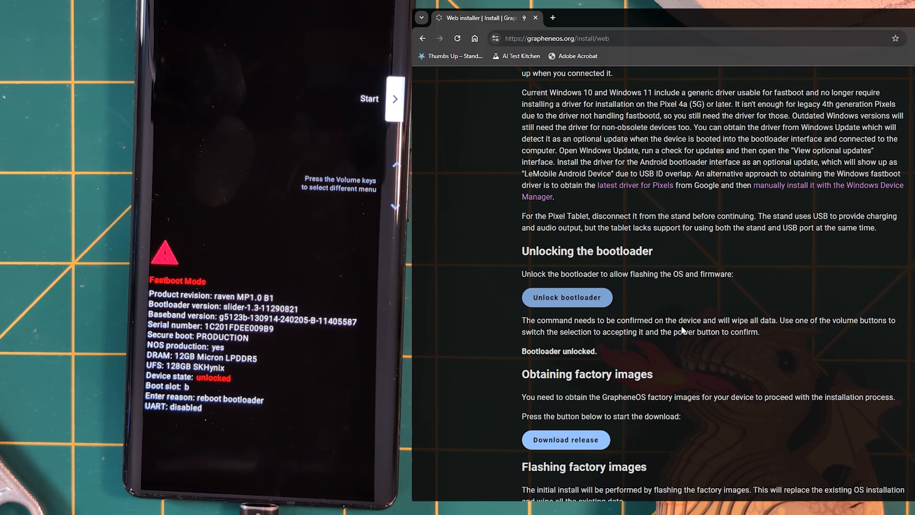
scroll(down, 3)
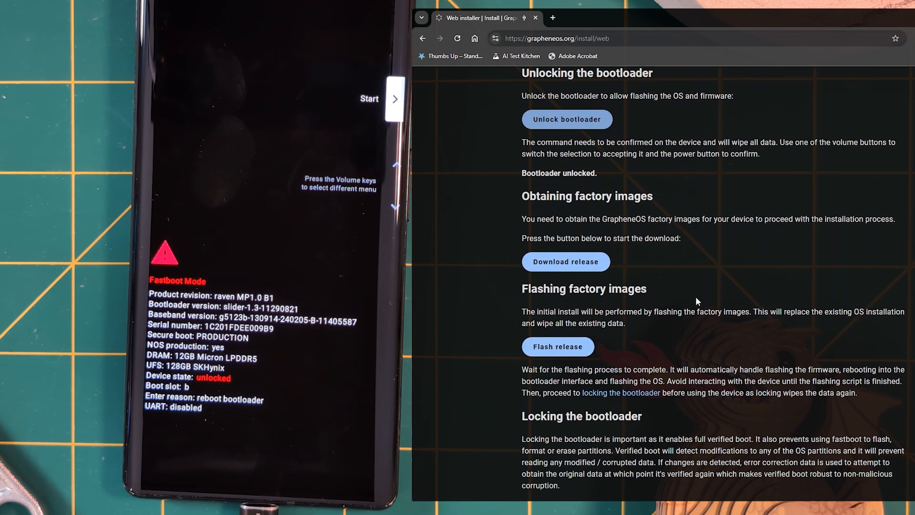
Download raven-install-2024082200.zip and flash it onto the Pixel 6 Pro
click(565, 261)
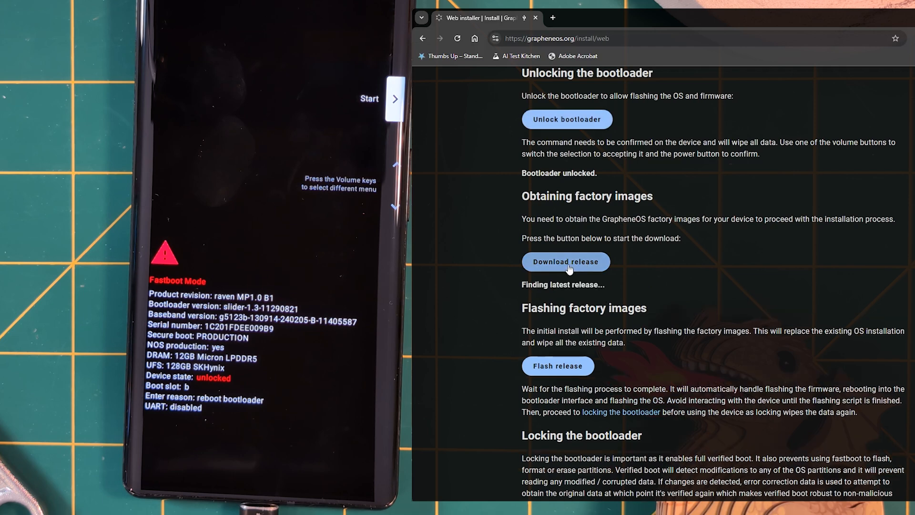
click(566, 261)
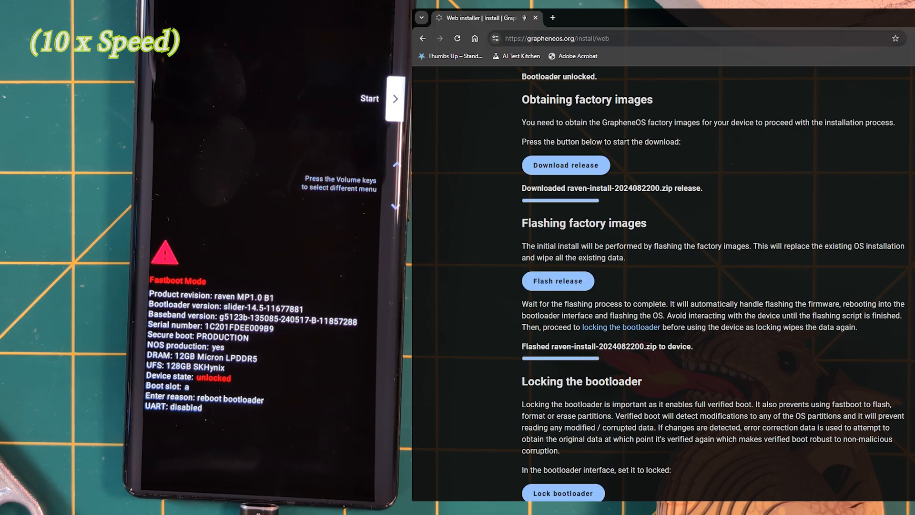
Relock the Pixel's bootloader using the Lock bootloader button in the guide
scroll(down, 3)
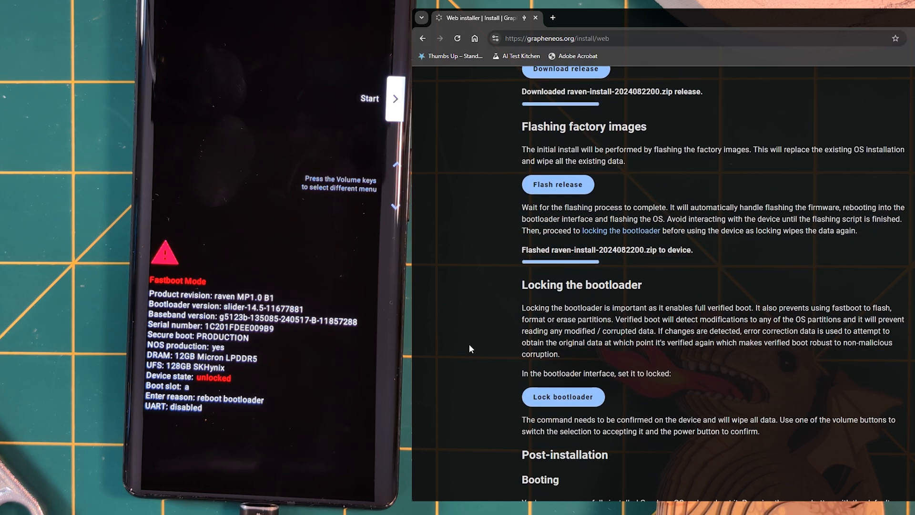
scroll(down, 3)
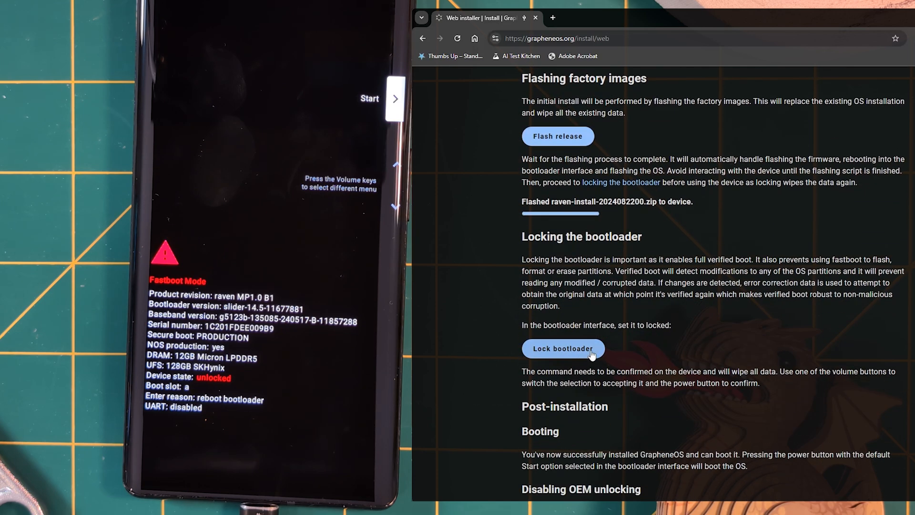
click(562, 348)
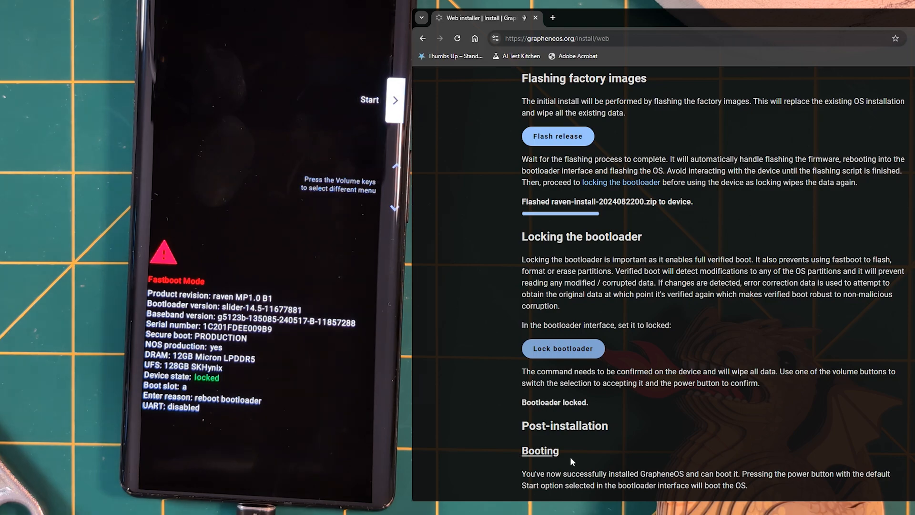
scroll(down, 3)
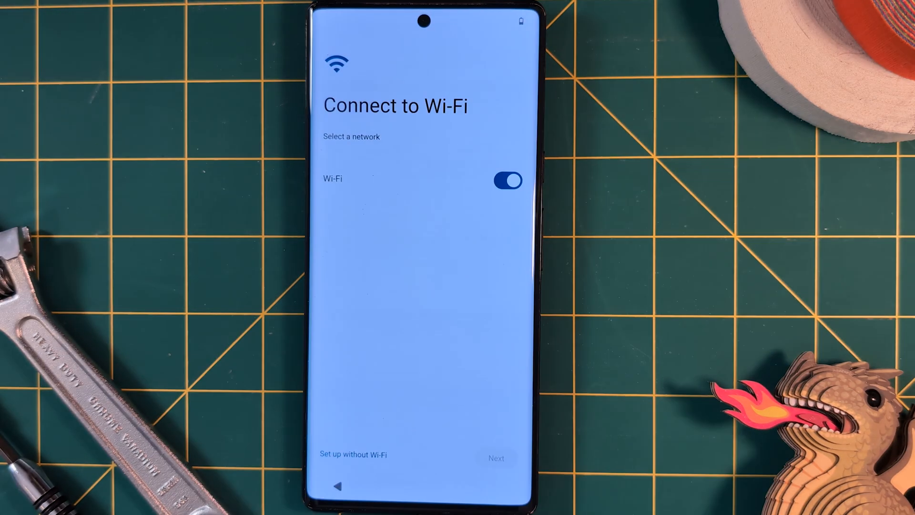
Skip Wi-Fi, accept location, skip the gesture tutorial, and Start with OEM unlocking disabled
click(497, 458)
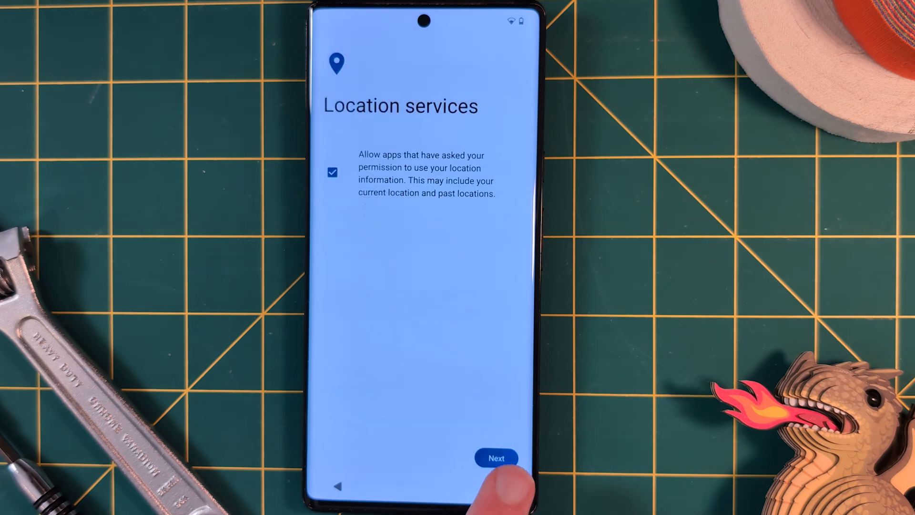
click(496, 458)
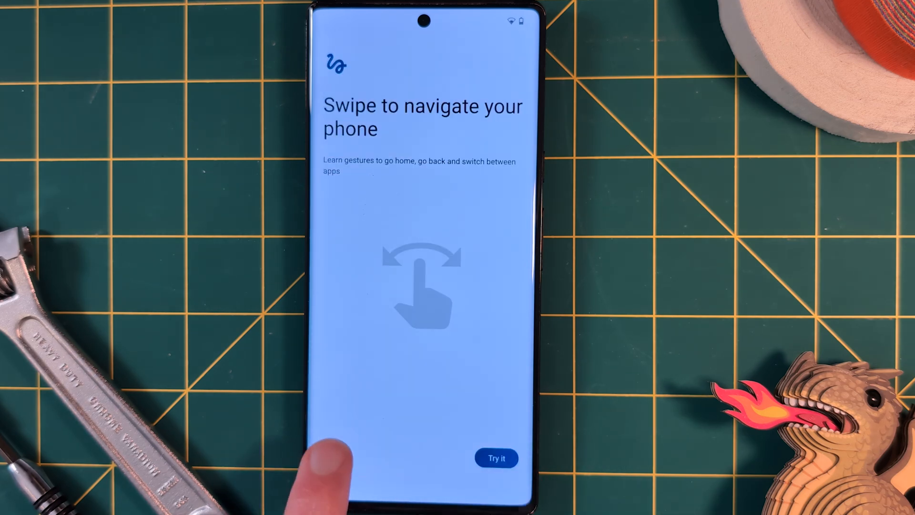
click(496, 457)
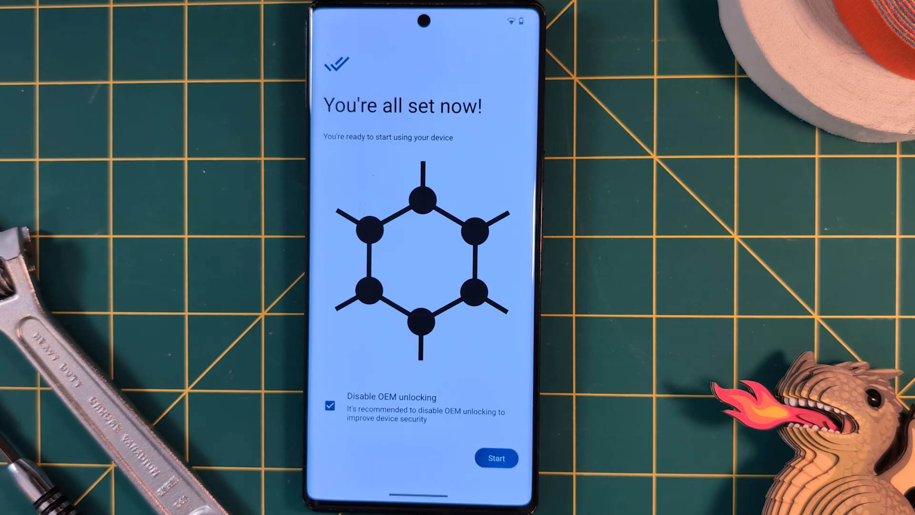
click(497, 459)
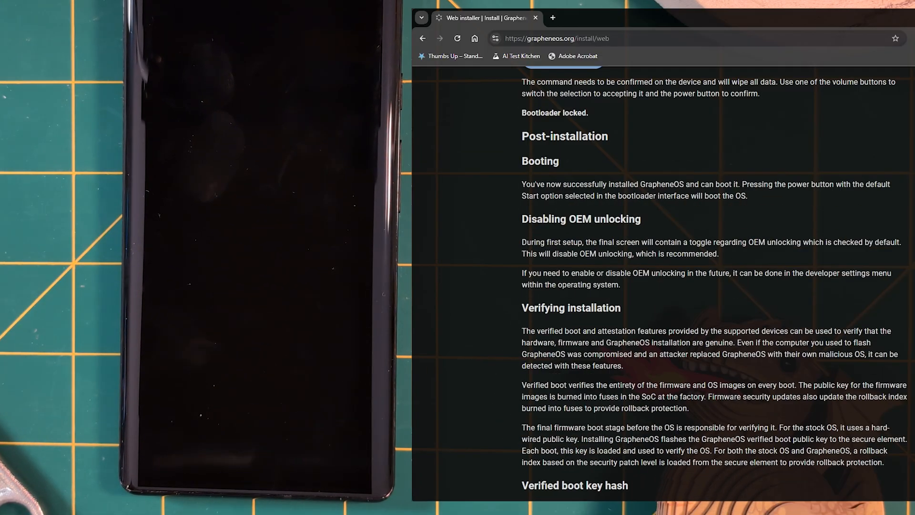
Compare the phone's boot key ID against the Pixel 6 Pro verified boot key hash
scroll(down, 3)
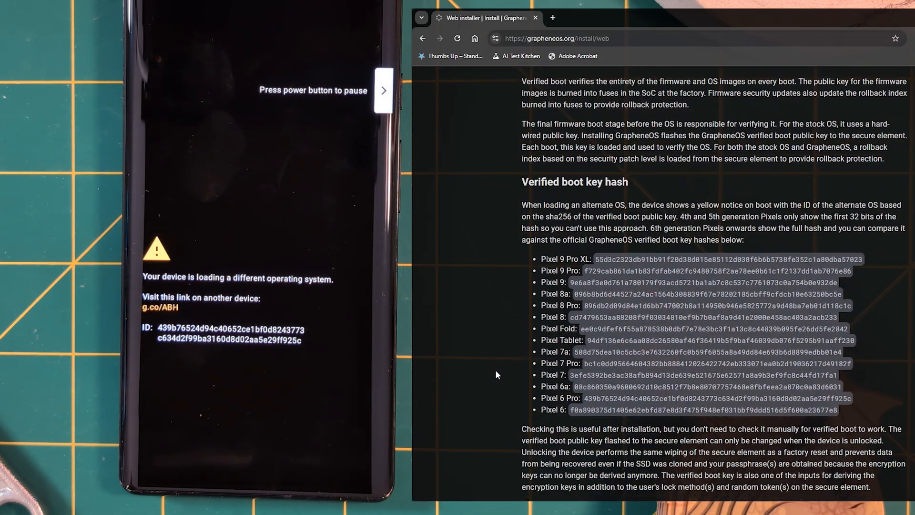
scroll(down, 3)
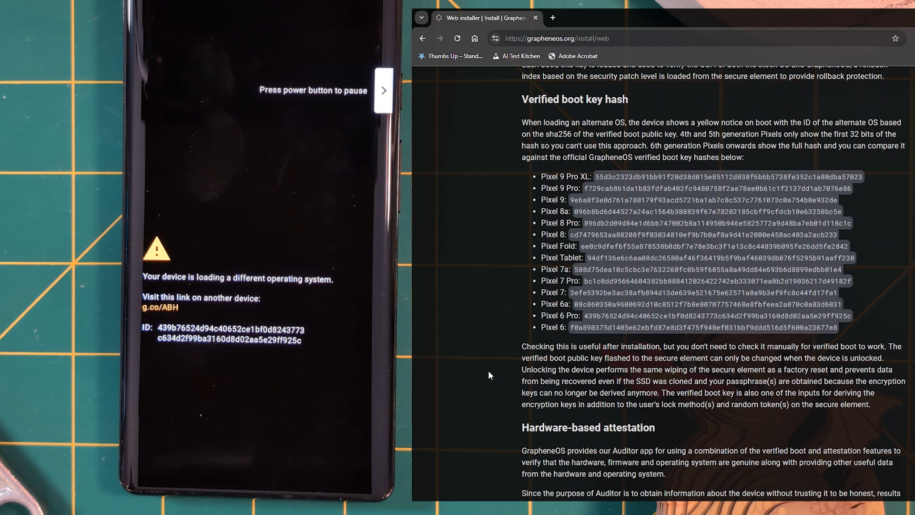
mouse_move(585, 318)
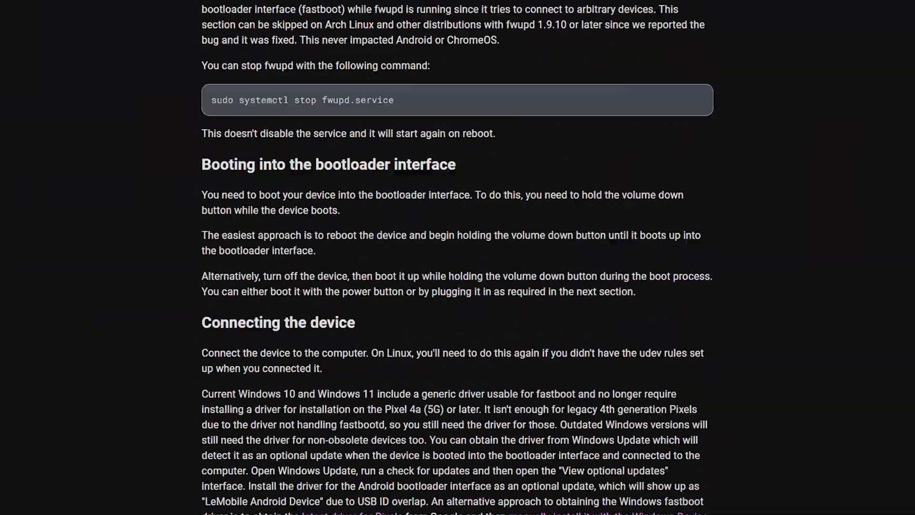
scroll(down, 3)
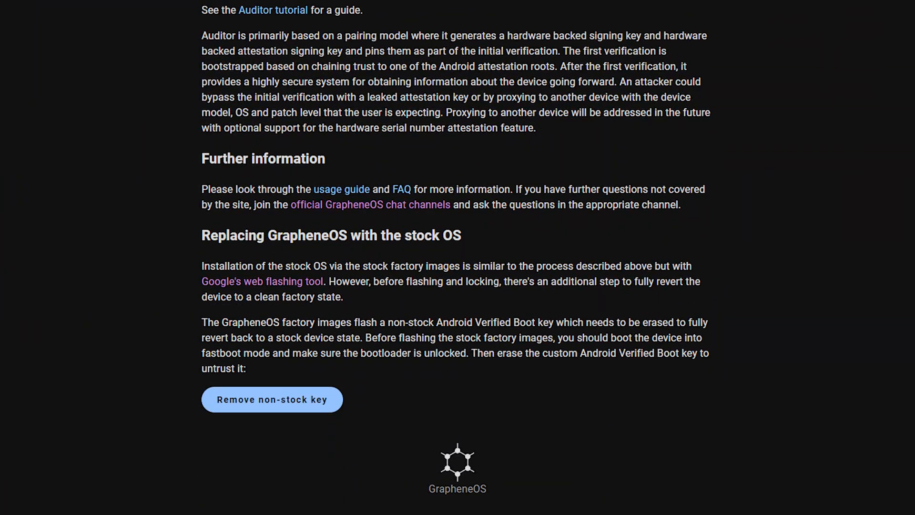